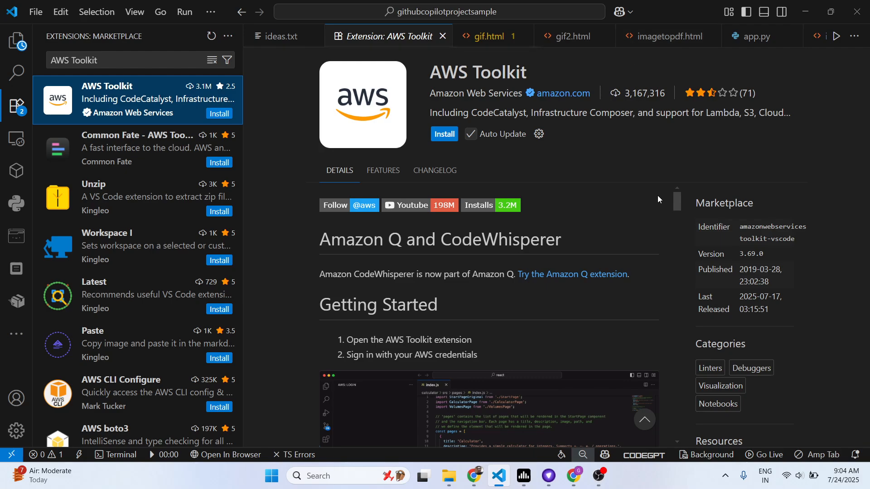
# Step: Install the AWS Toolkit extension and bring up its AWS login view from the activity bar overflow
pyautogui.scroll(-3)
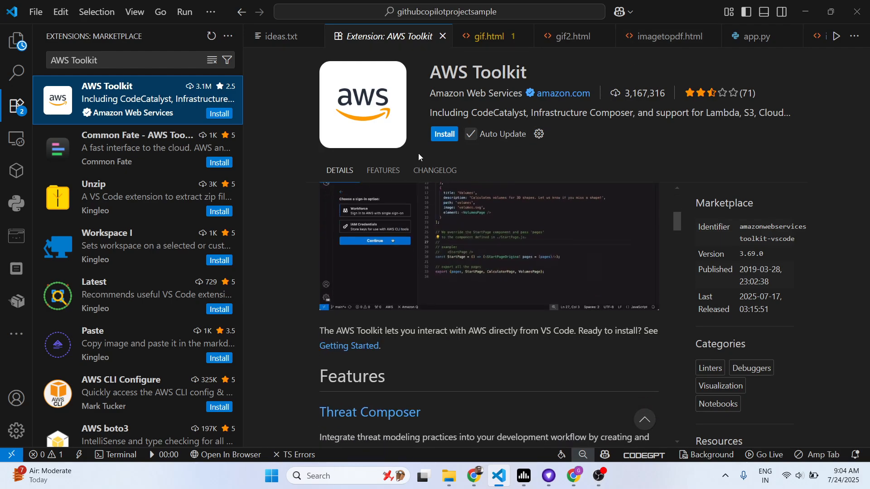
pyautogui.click(443, 133)
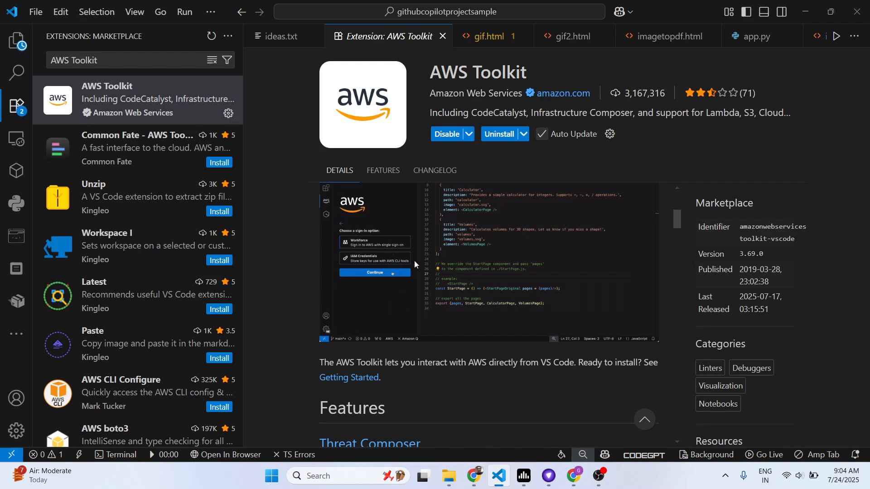
pyautogui.click(16, 334)
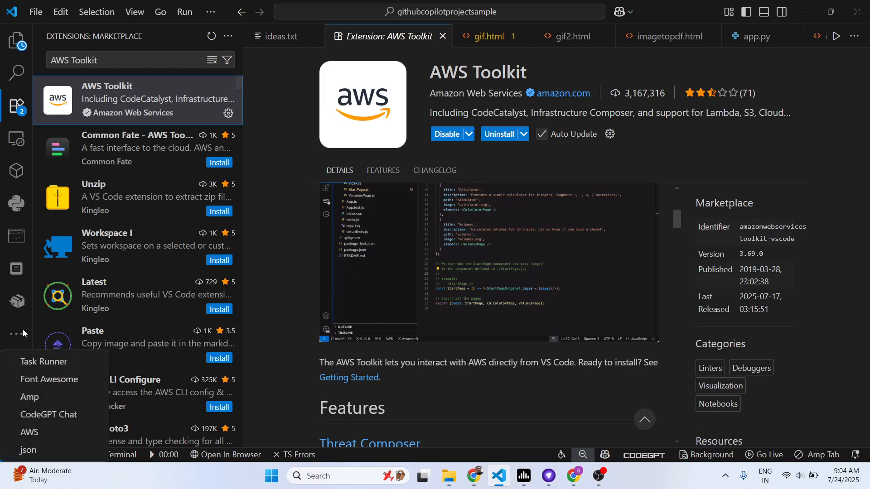
pyautogui.click(29, 432)
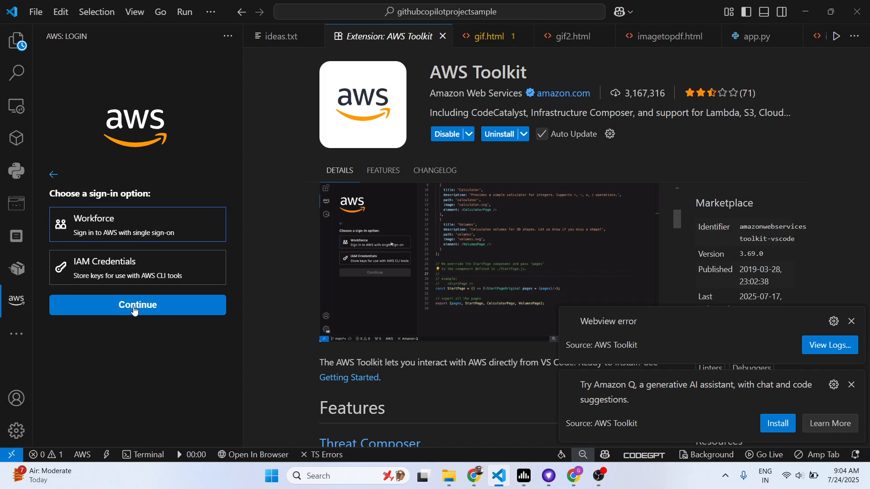
# Step: Continue with the Workforce sign-on option and start entering a Start URL in the IAM Identity Center form
pyautogui.click(136, 305)
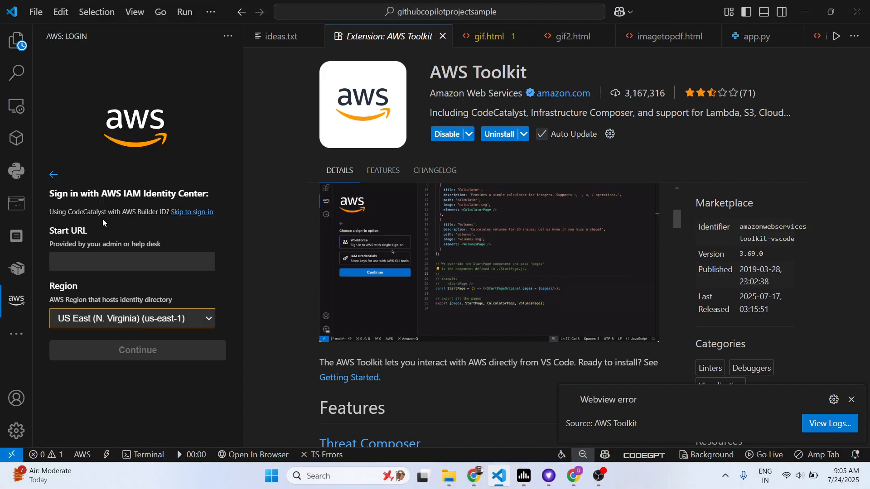
pyautogui.write('w')
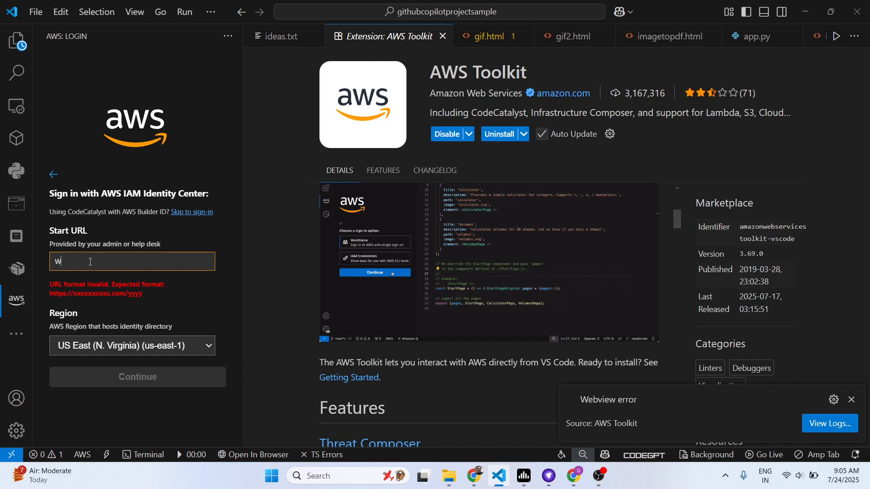
pyautogui.write('er')
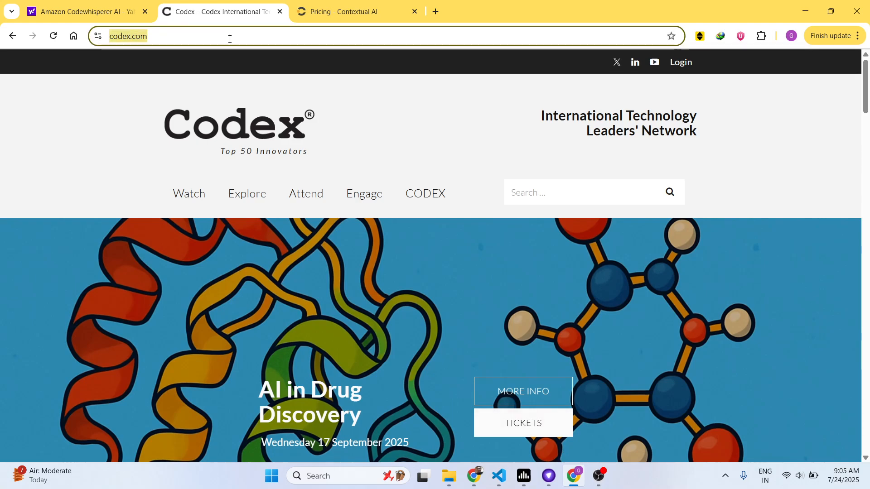
# Step: Search 'amazon codewhisperer', read through the AWS blog general-availability post, then head to Sign in to console
pyautogui.write('amazon')
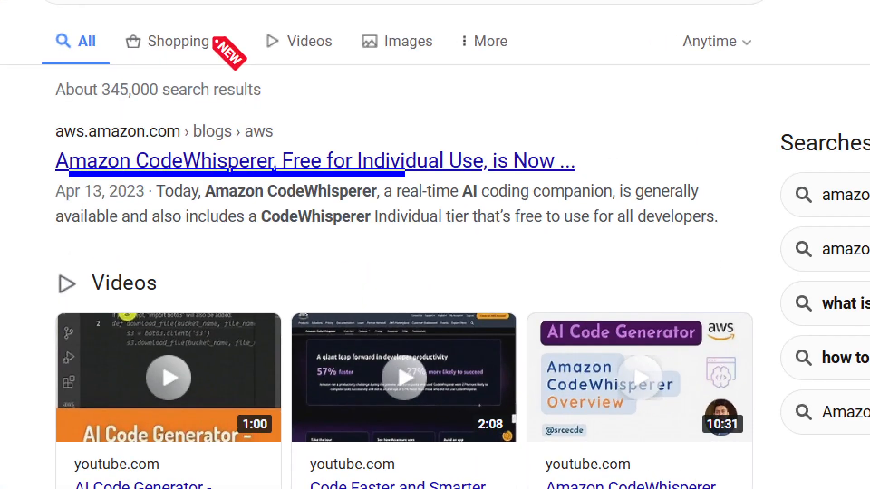
pyautogui.click(316, 160)
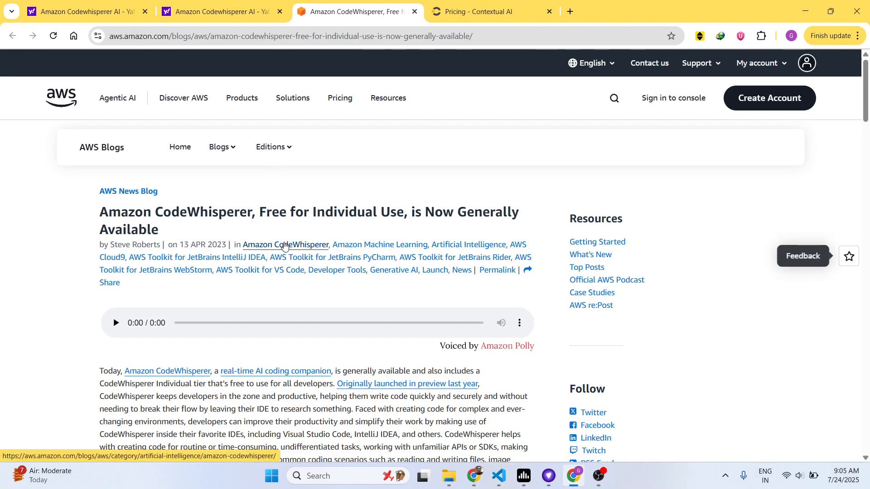
pyautogui.scroll(-3)
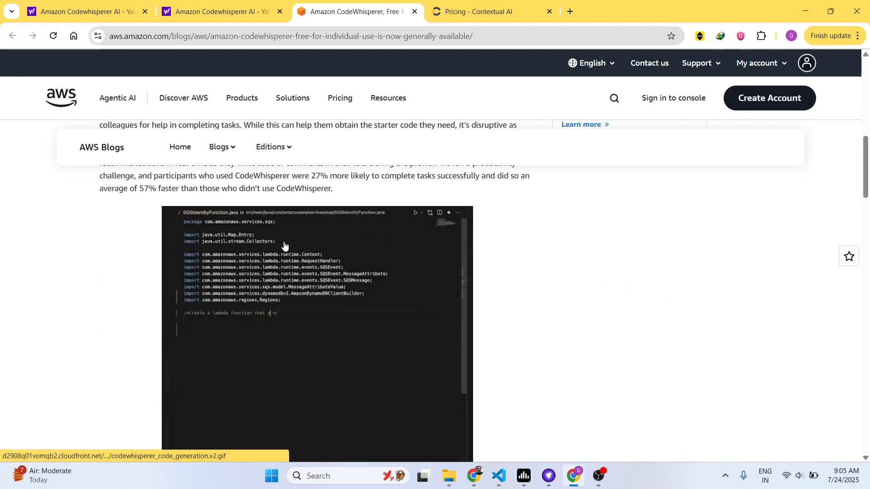
pyautogui.scroll(-3)
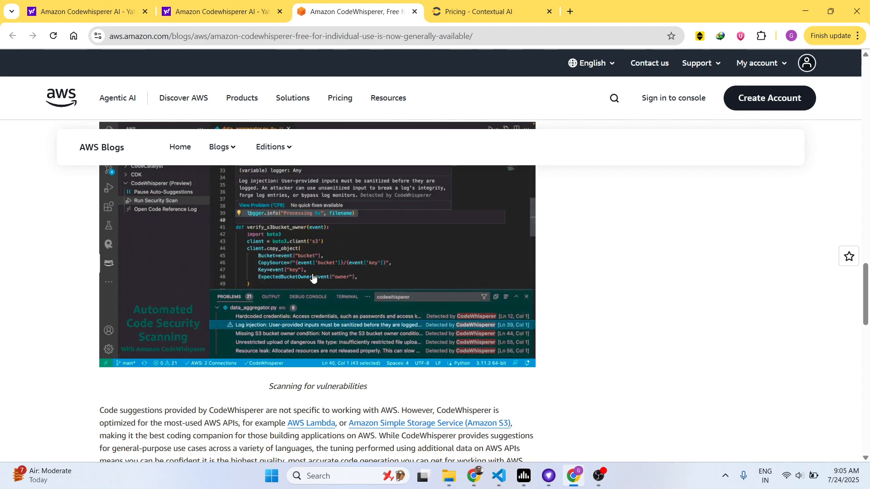
pyautogui.scroll(-3)
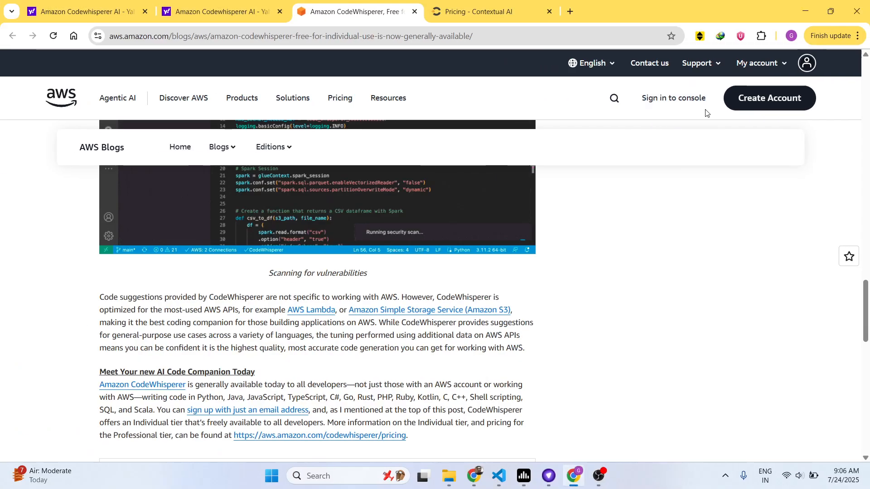
pyautogui.click(673, 98)
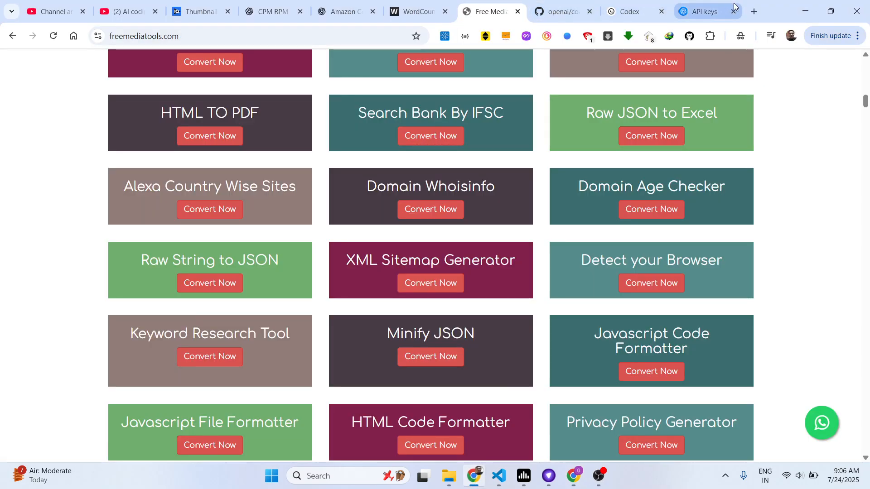
# Step: In a new tab, search 'aws account login' and go to the Amazon Web Services Account result
pyautogui.click(753, 10)
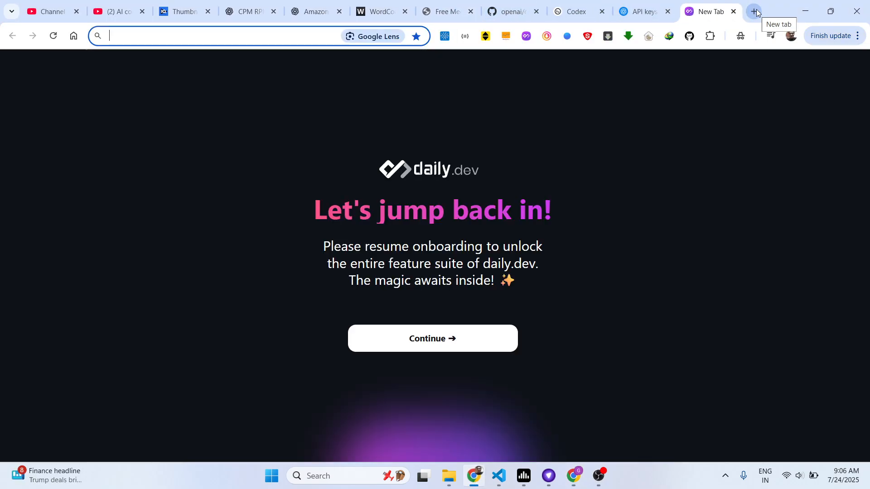
pyautogui.write('aws accoun')
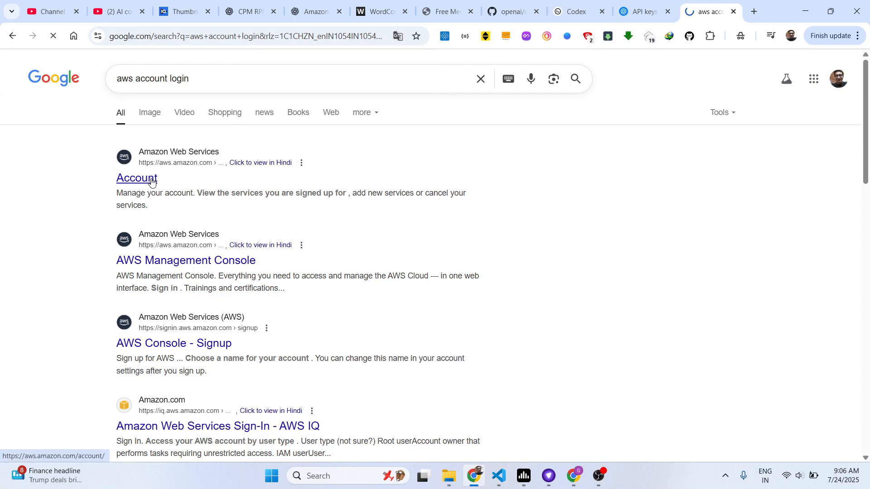
pyautogui.click(137, 178)
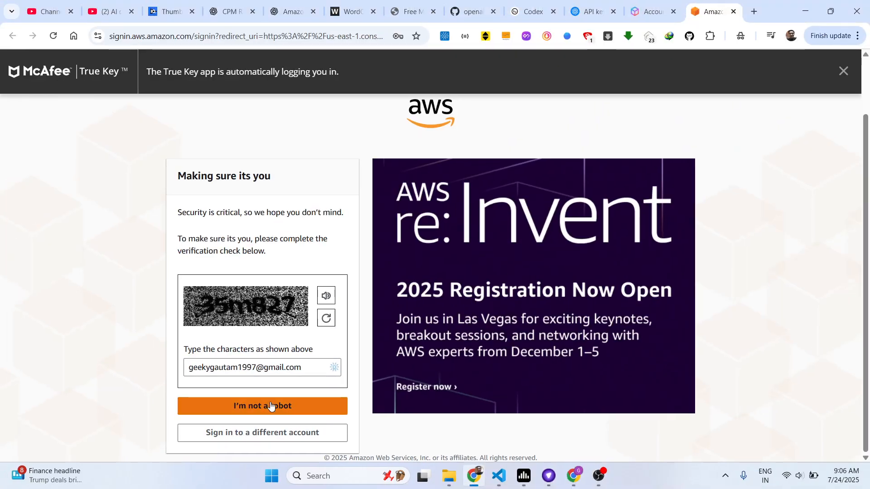
# Step: Solve the AWS sign-in captcha with the characters '35m8' and submit the robot check
pyautogui.doubleClick(273, 368)
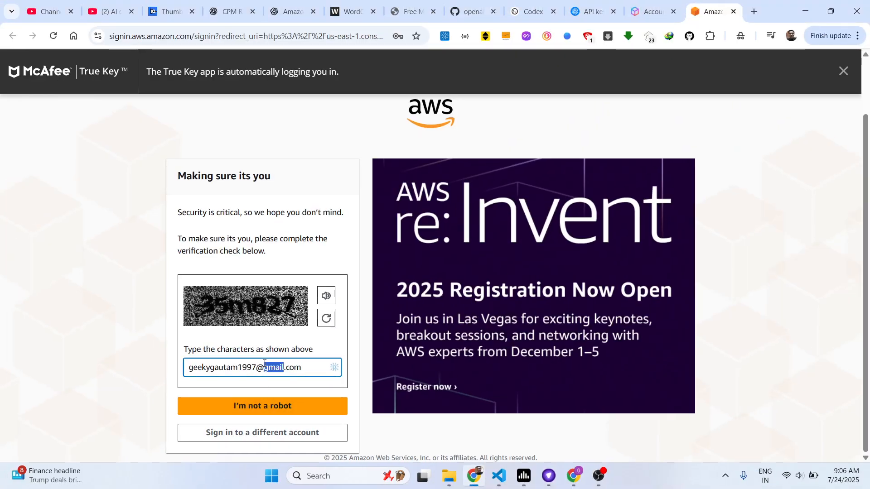
pyautogui.write('35')
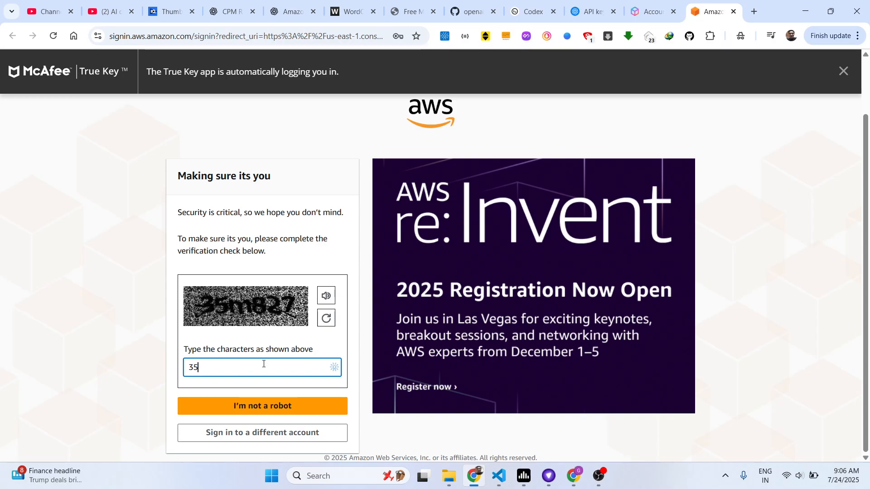
pyautogui.write('m827')
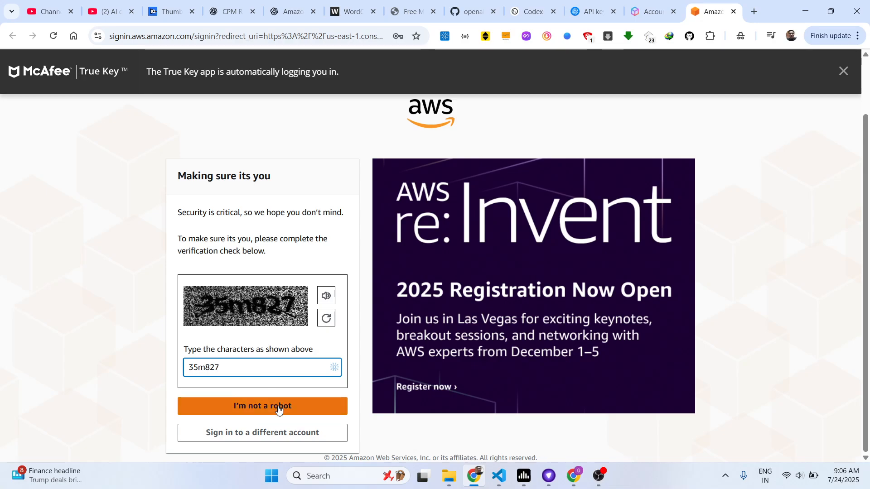
pyautogui.click(262, 405)
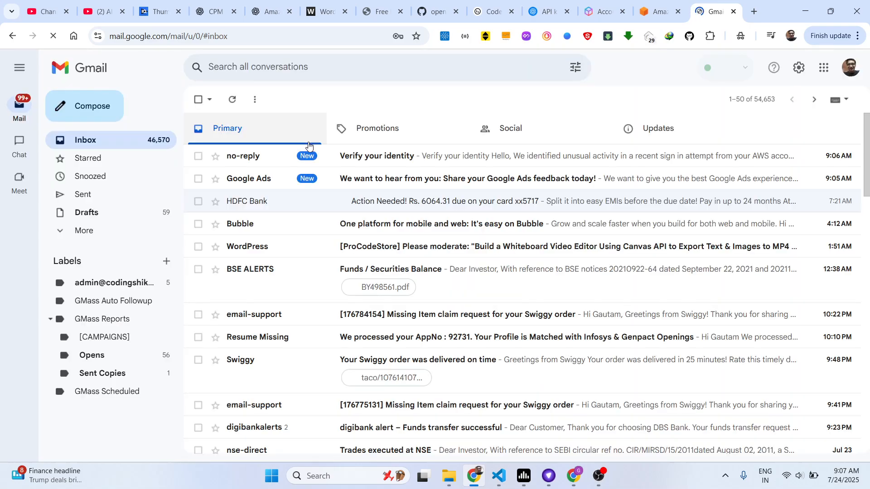
pyautogui.click(377, 156)
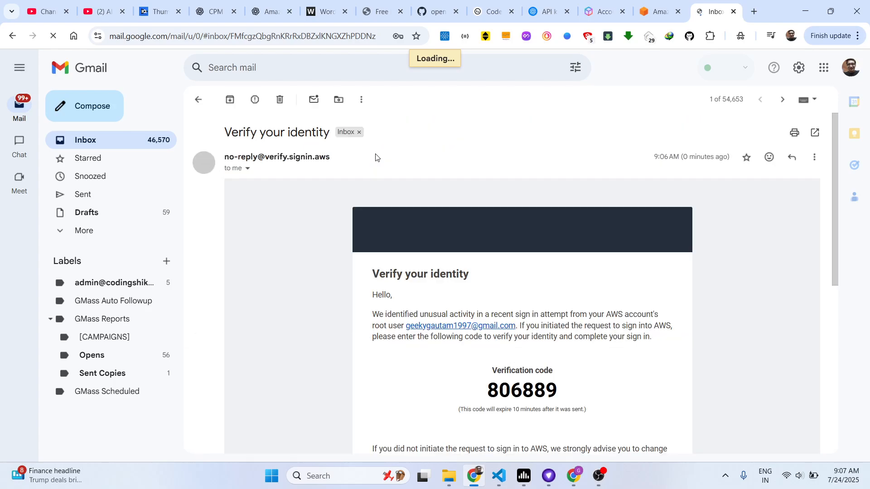
pyautogui.rightClick(521, 277)
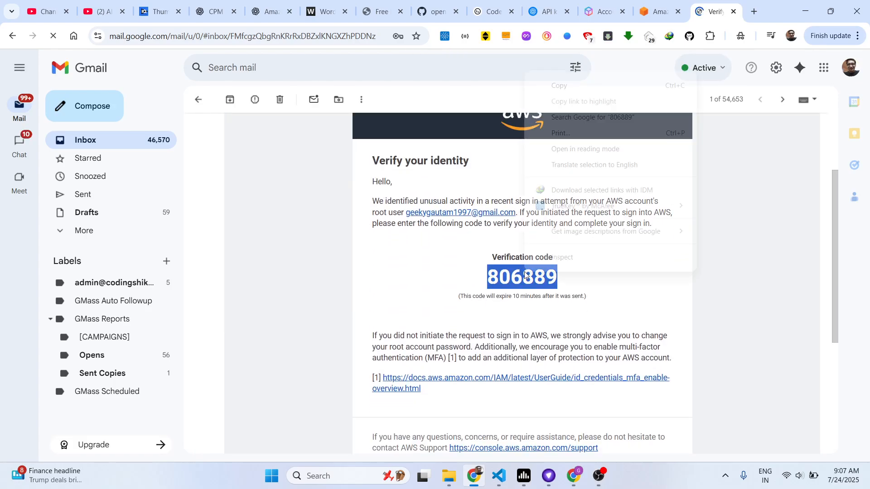
pyautogui.click(657, 11)
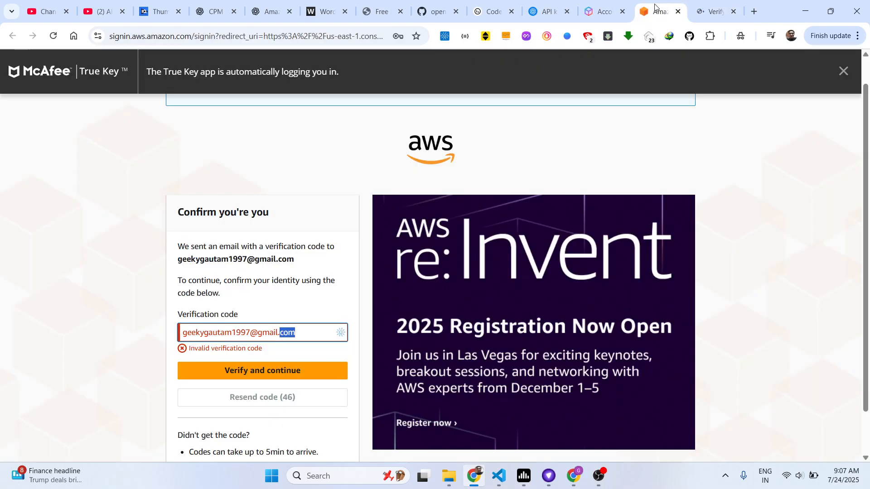
pyautogui.rightClick(262, 332)
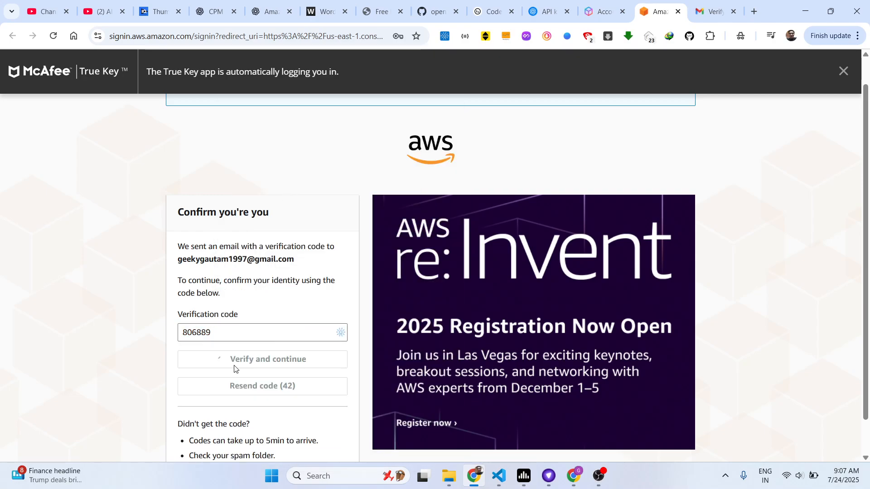
pyautogui.click(261, 358)
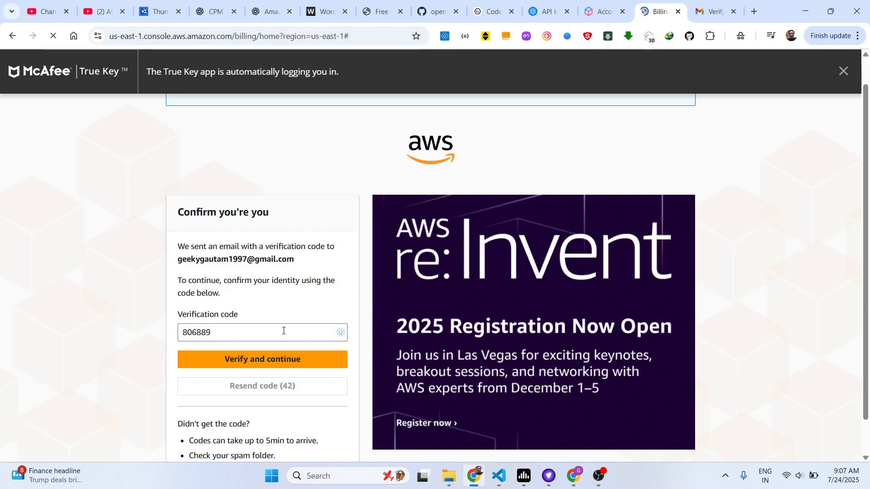
# Step: Review the Billing Dashboard, Free Tier and Credits pages, then return to Visual Studio Code
pyautogui.click(262, 359)
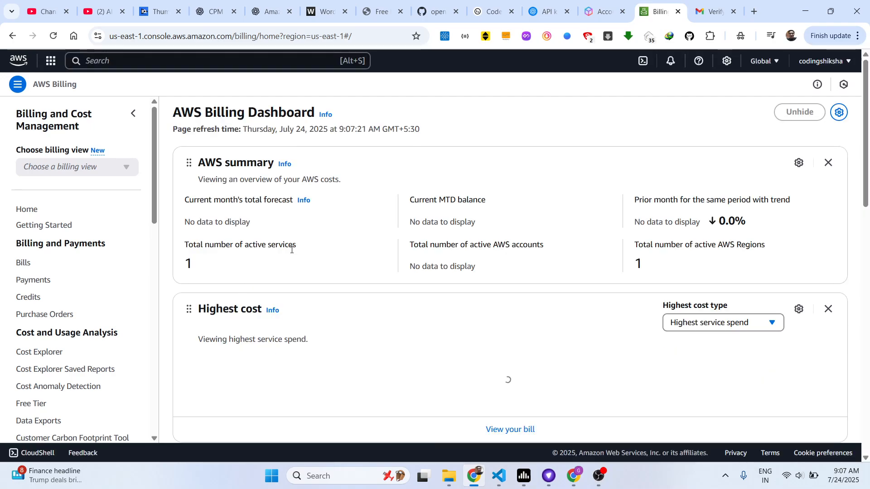
pyautogui.scroll(-3)
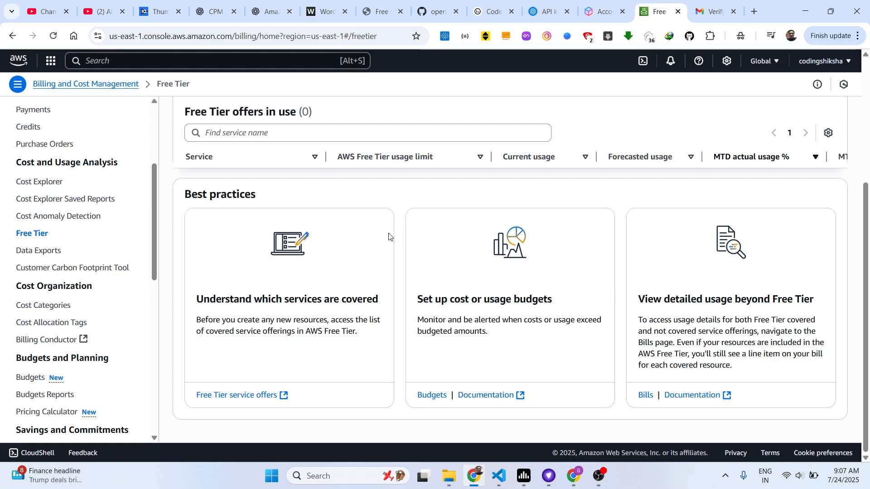
pyautogui.moveTo(44, 144)
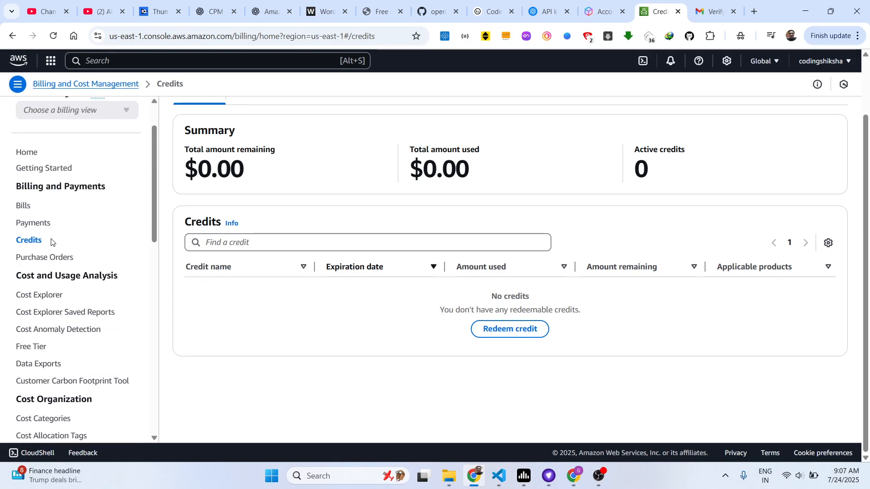
pyautogui.click(498, 475)
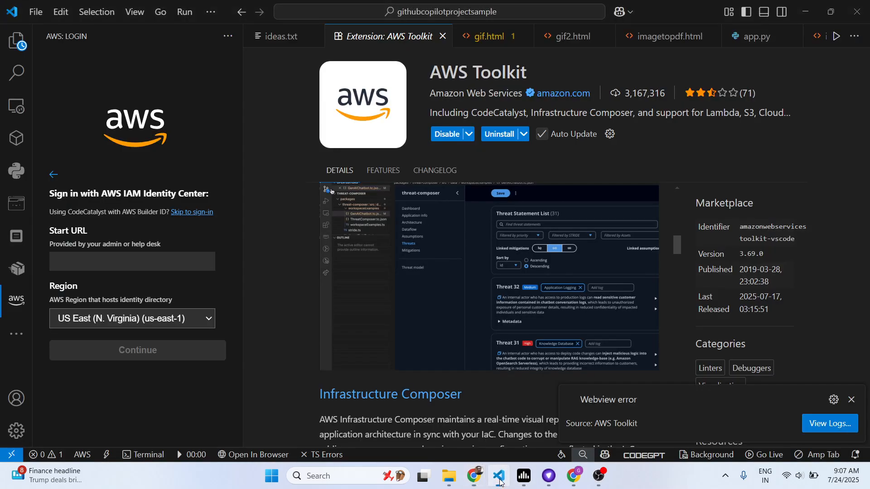
# Step: Skip IAM Identity Center sign-in so the AWS Toolkit hands Builder ID authentication to the browser
pyautogui.click(132, 262)
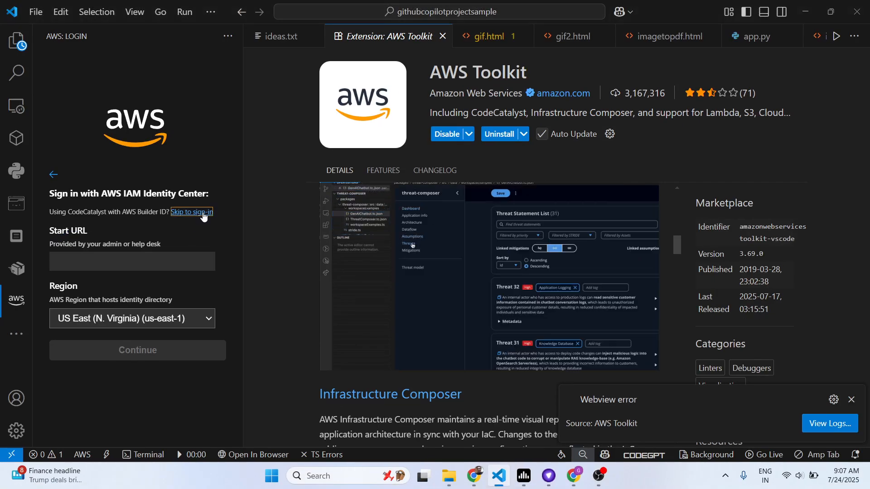
pyautogui.click(191, 212)
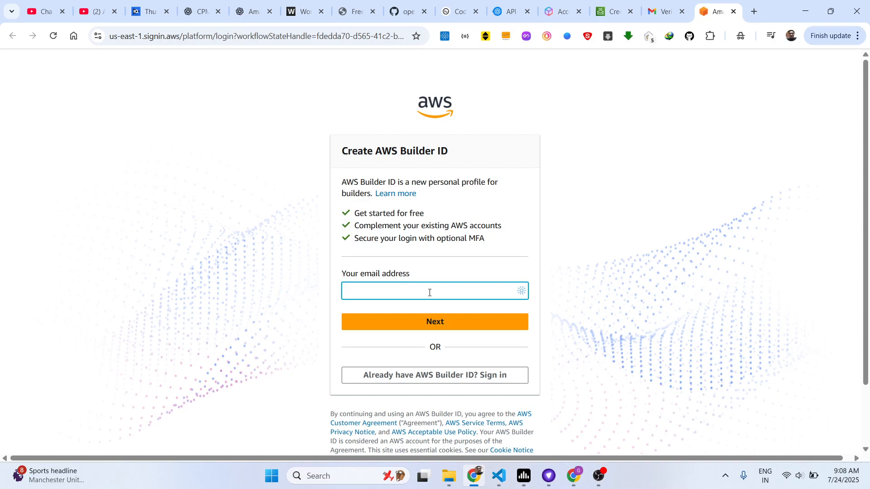
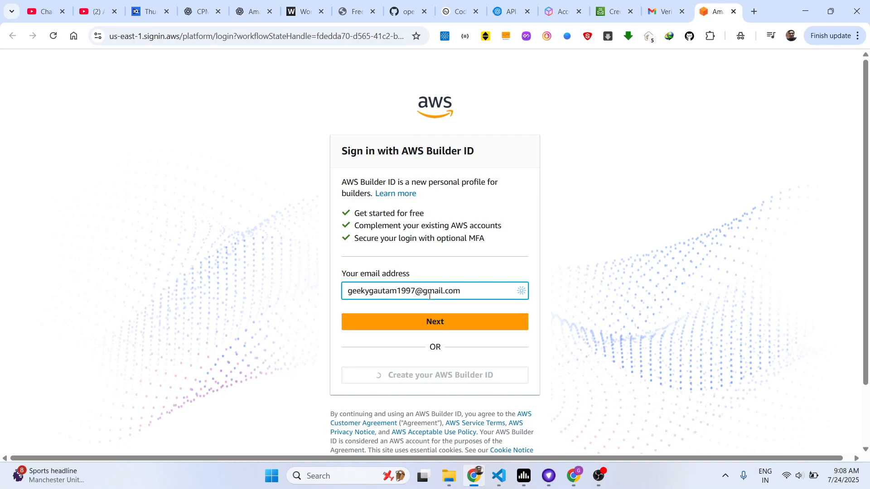
pyautogui.click(435, 322)
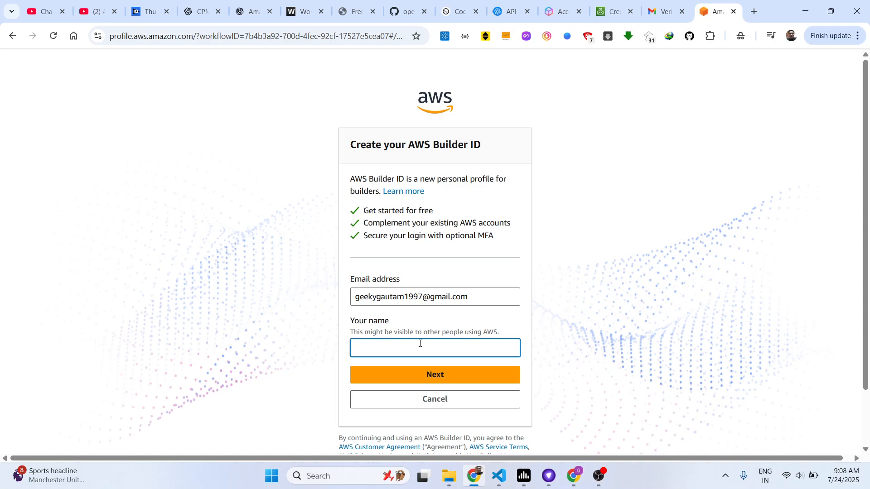
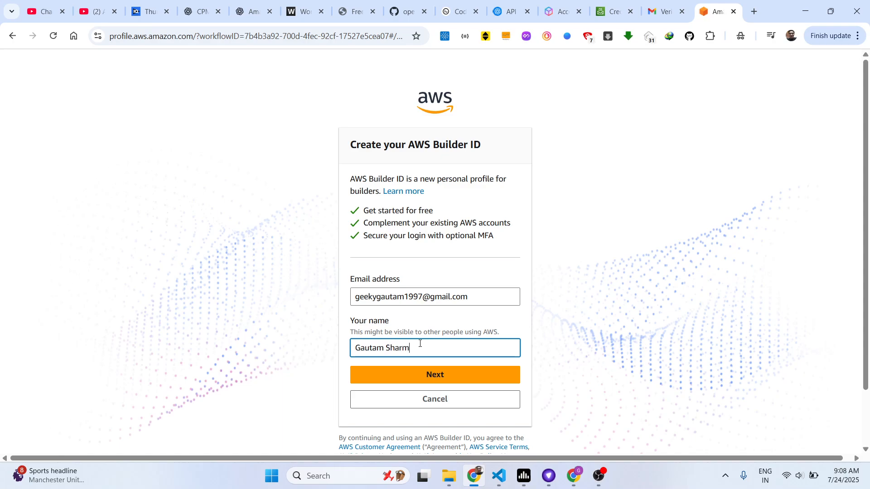
pyautogui.click(435, 375)
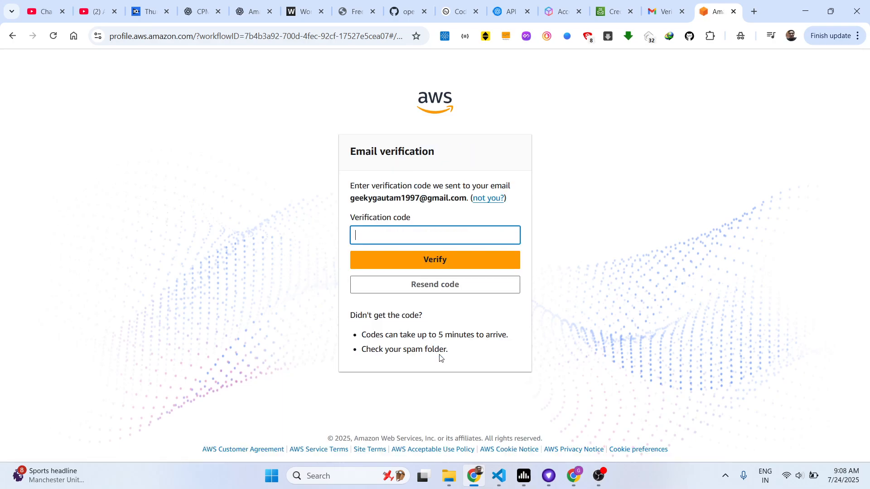
# Step: Fetch the code from the 'Verify your AWS Builder ID email address' Gmail message and verify the email
pyautogui.click(658, 11)
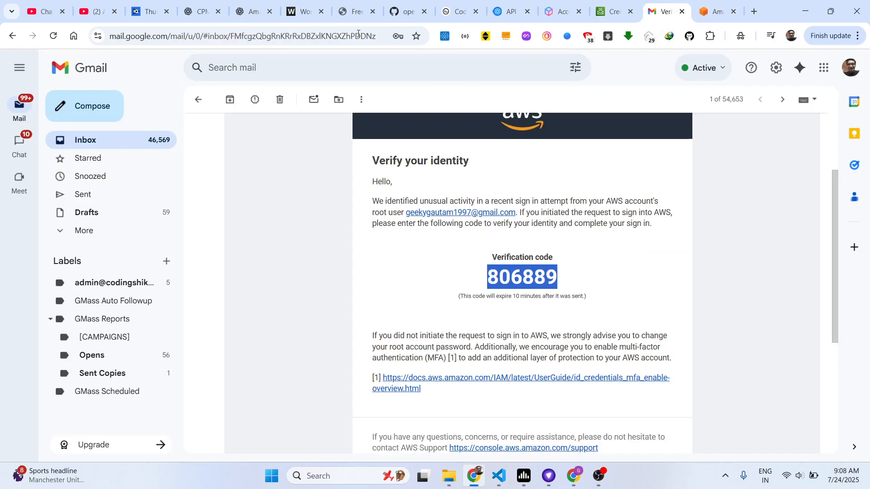
pyautogui.click(198, 99)
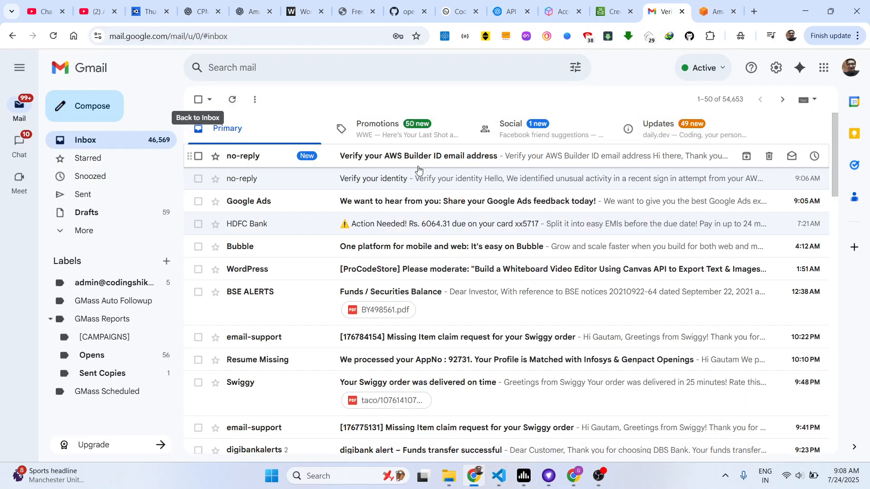
pyautogui.click(418, 156)
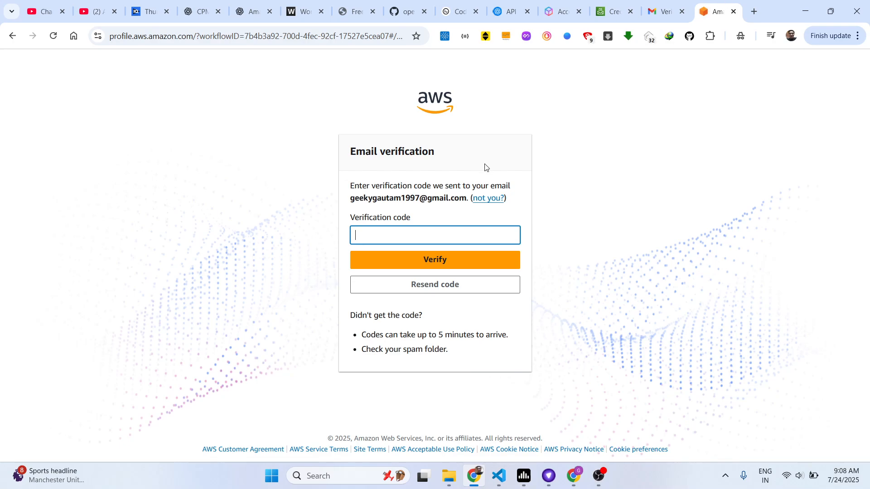
pyautogui.click(435, 260)
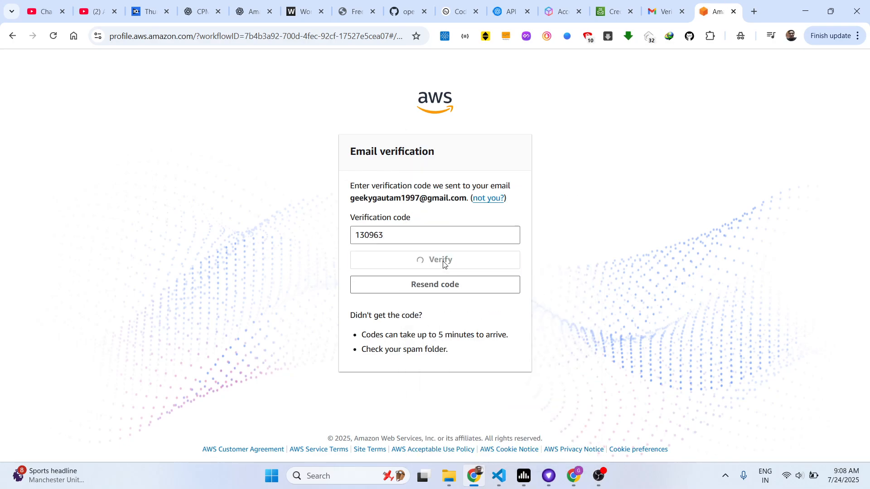
pyautogui.click(435, 259)
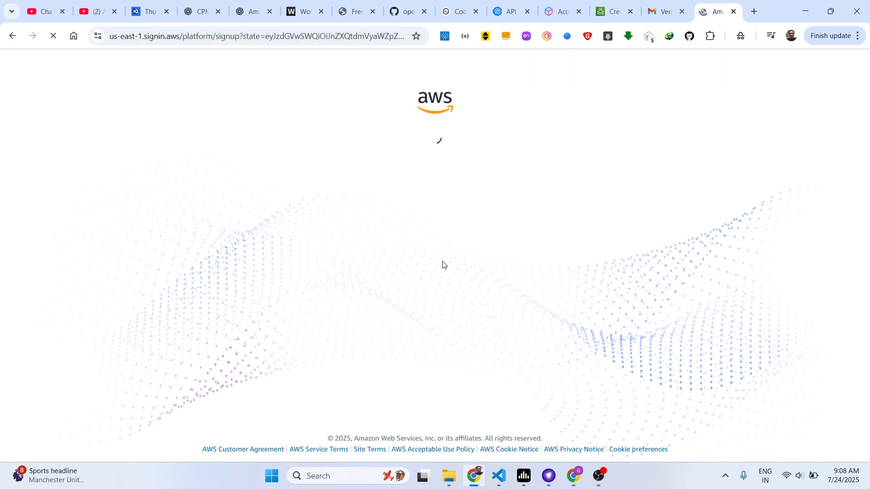
pyautogui.click(498, 475)
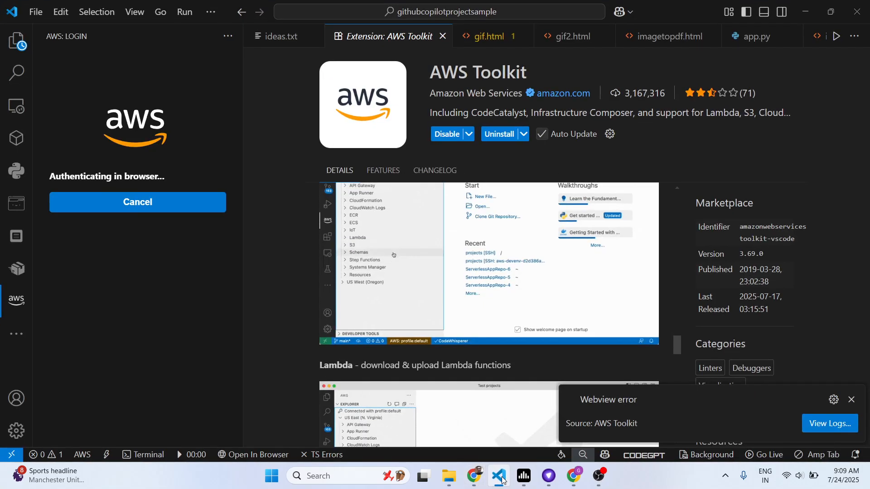
pyautogui.click(474, 476)
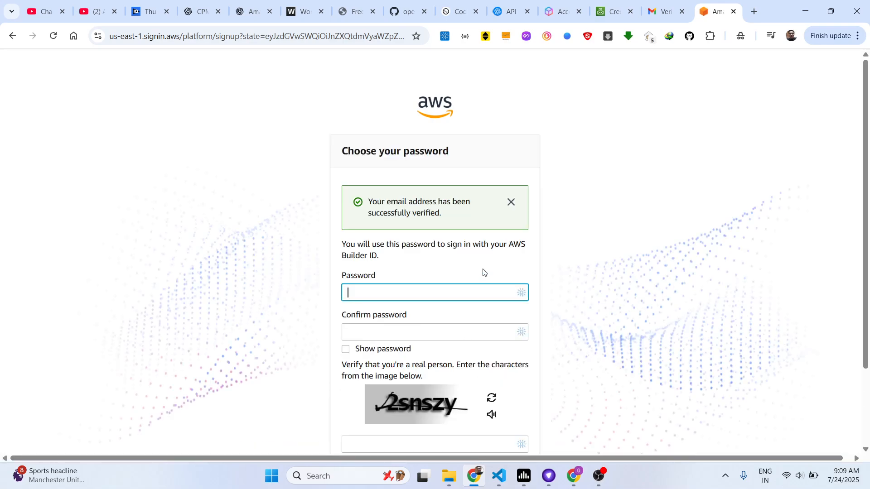
# Step: Enter and confirm a password with captcha 'J2sns' and submit Create AWS Builder ID, which is rejected as invalid
pyautogui.scroll(-3)
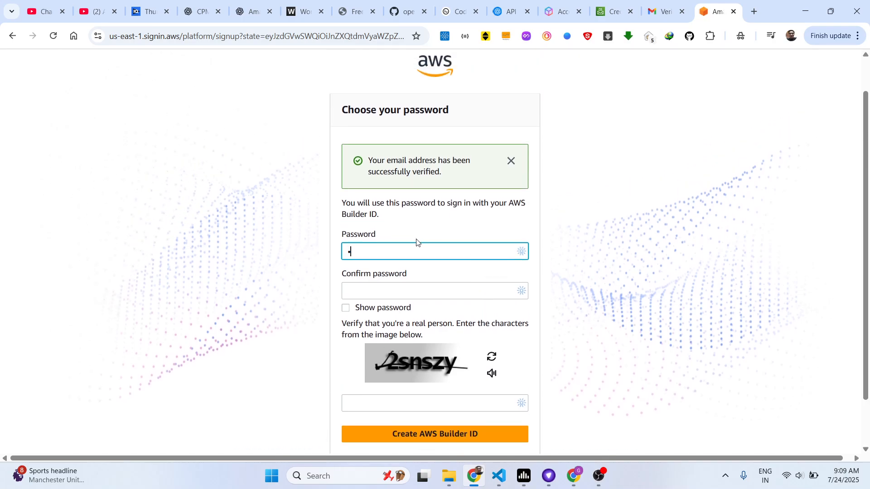
pyautogui.write('•')
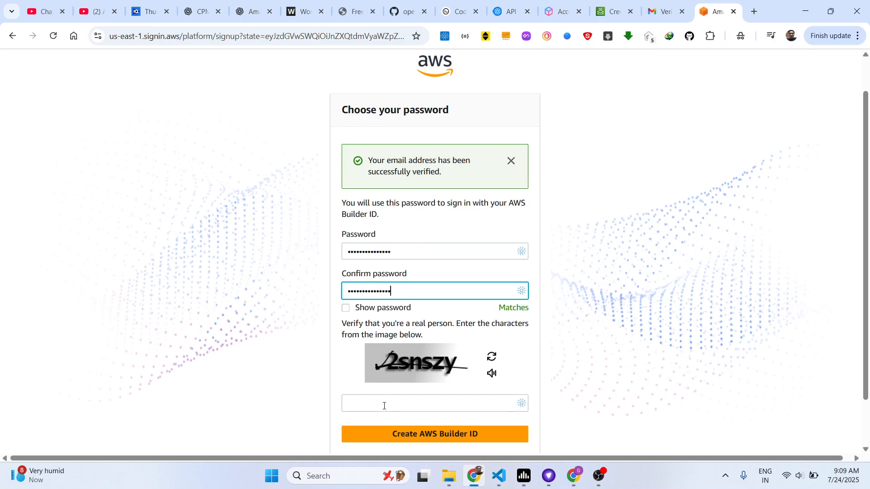
pyautogui.click(435, 403)
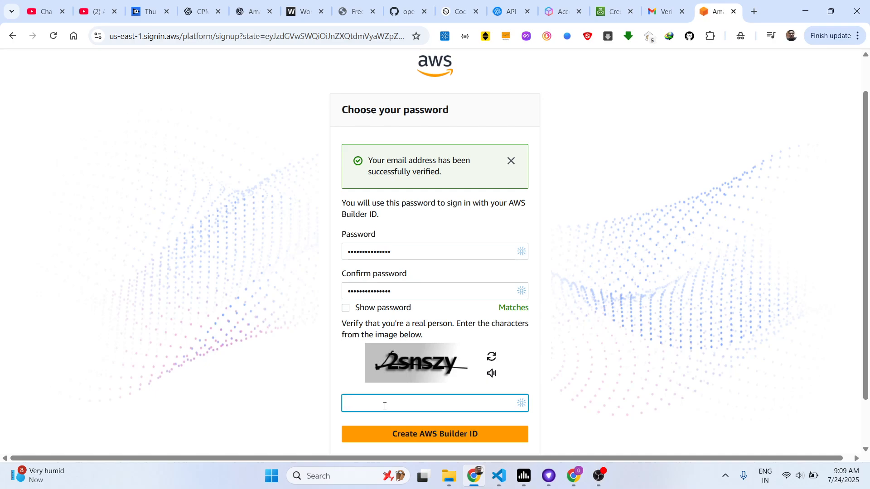
pyautogui.write('J')
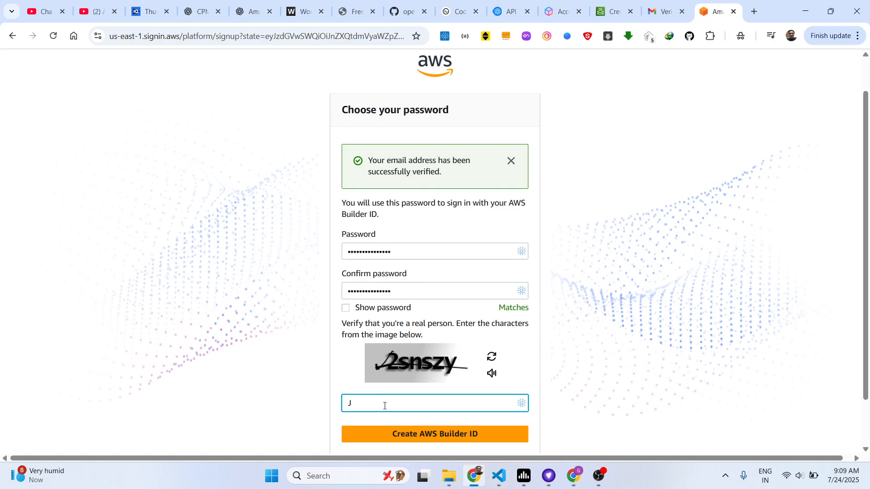
pyautogui.write('2sns')
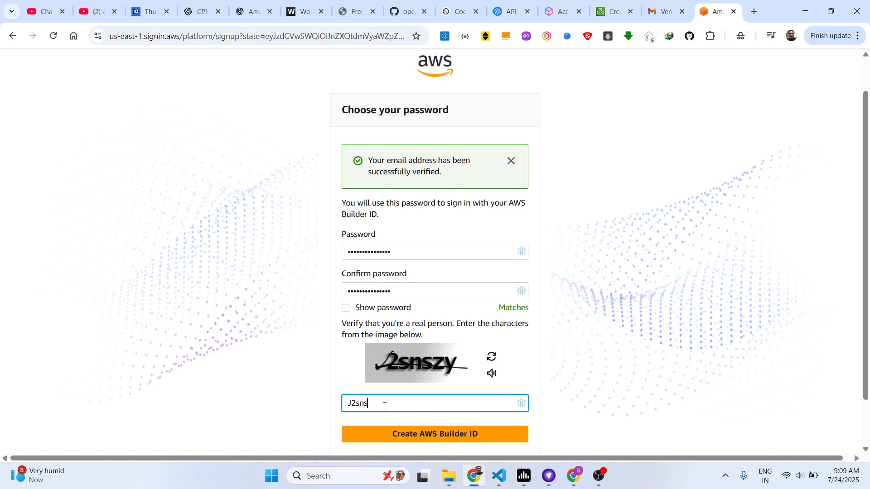
pyautogui.click(435, 434)
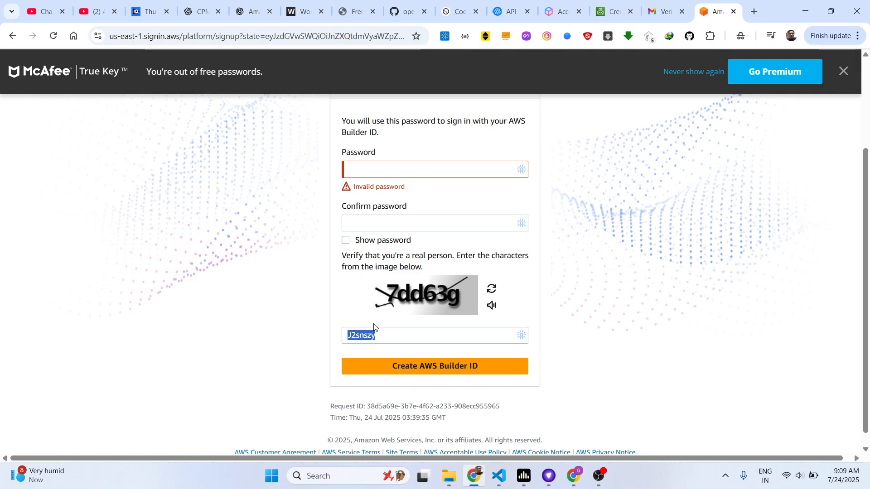
# Step: Re-enter the password with new captcha answer '7d' and submit, which AWS Builder ID rejects as invalid
pyautogui.click(434, 335)
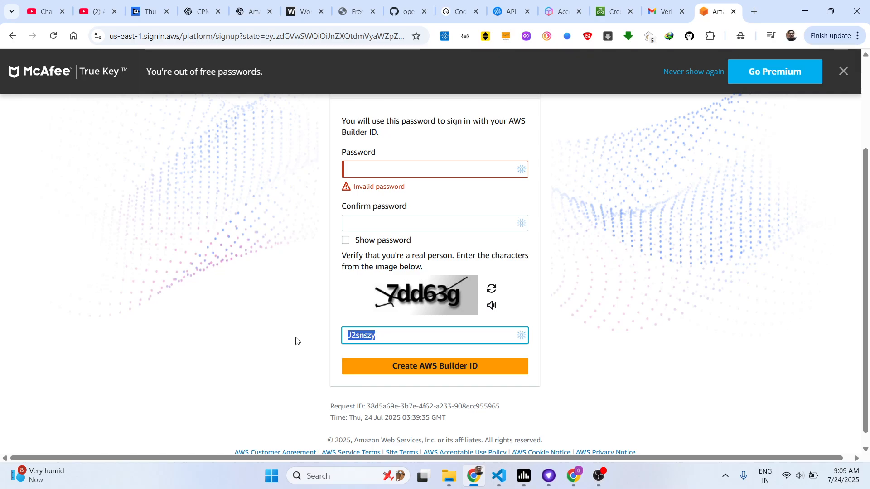
pyautogui.write('7dd63G')
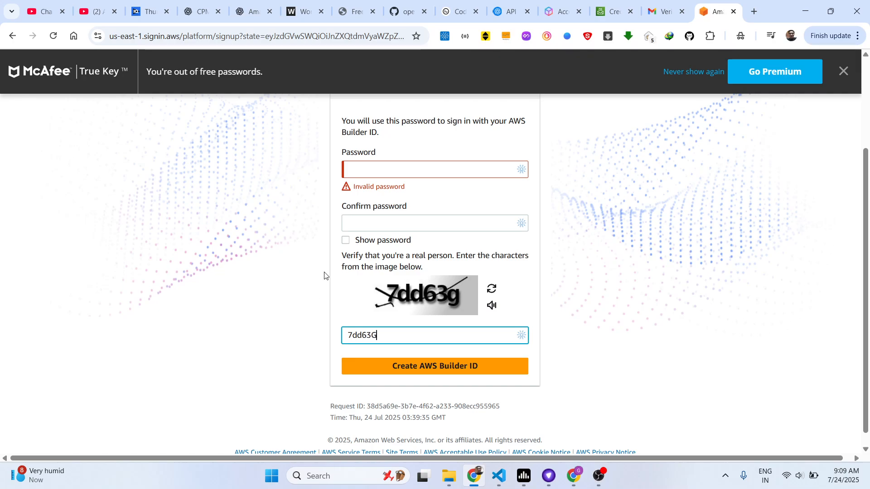
pyautogui.click(434, 169)
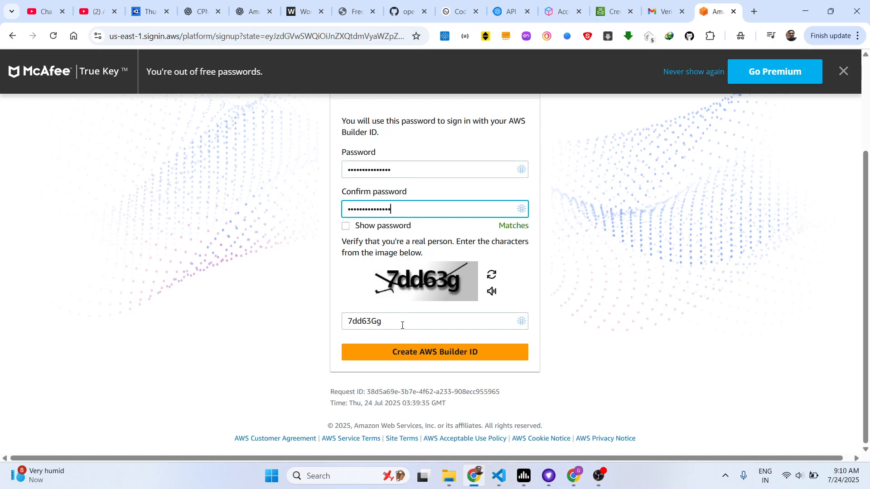
pyautogui.click(490, 274)
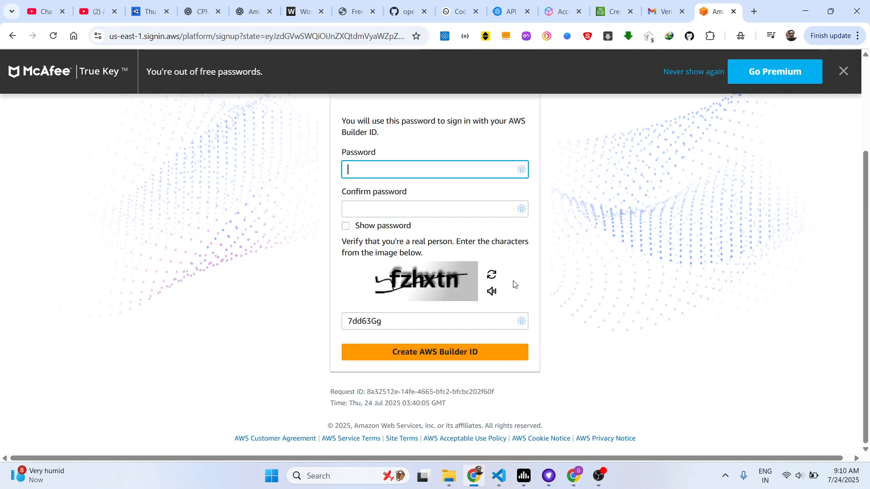
# Step: Enter freemediatools.com in the browser address bar
pyautogui.click(434, 352)
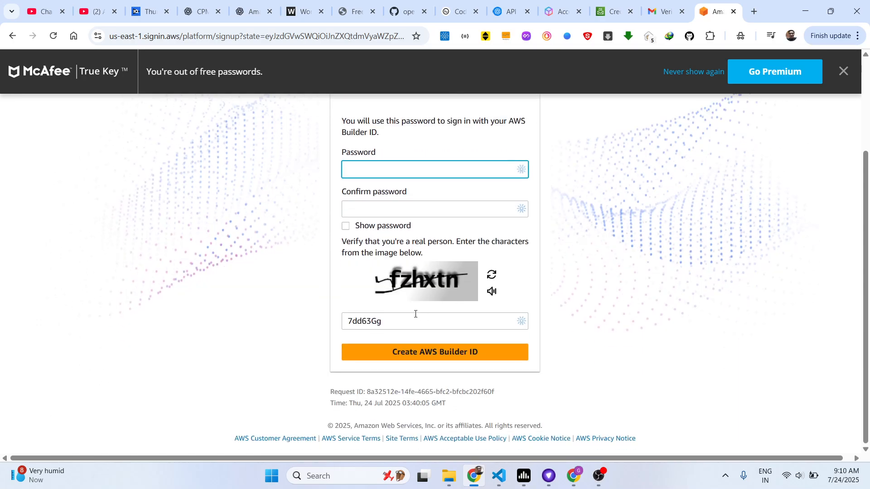
pyautogui.click(497, 475)
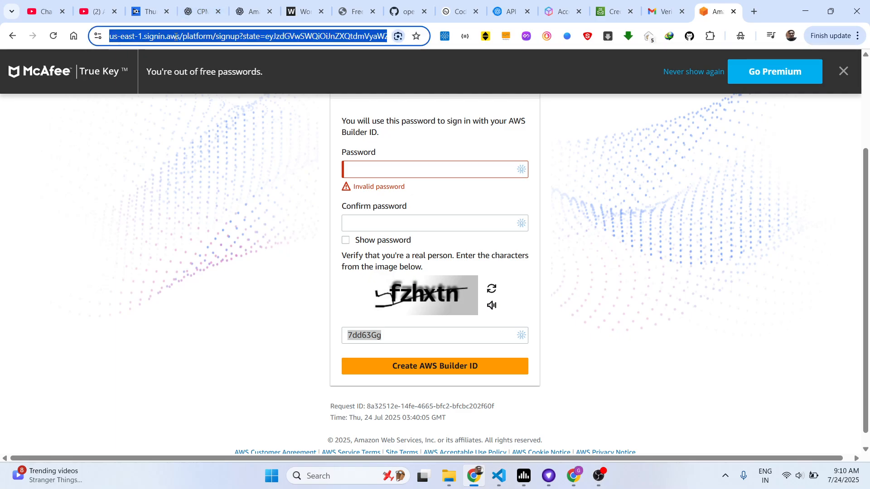
pyautogui.write('freemediatools.com')
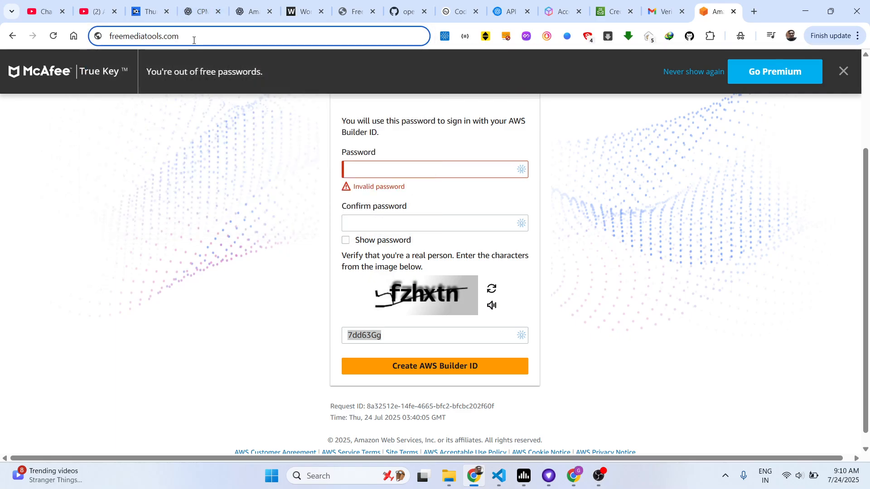